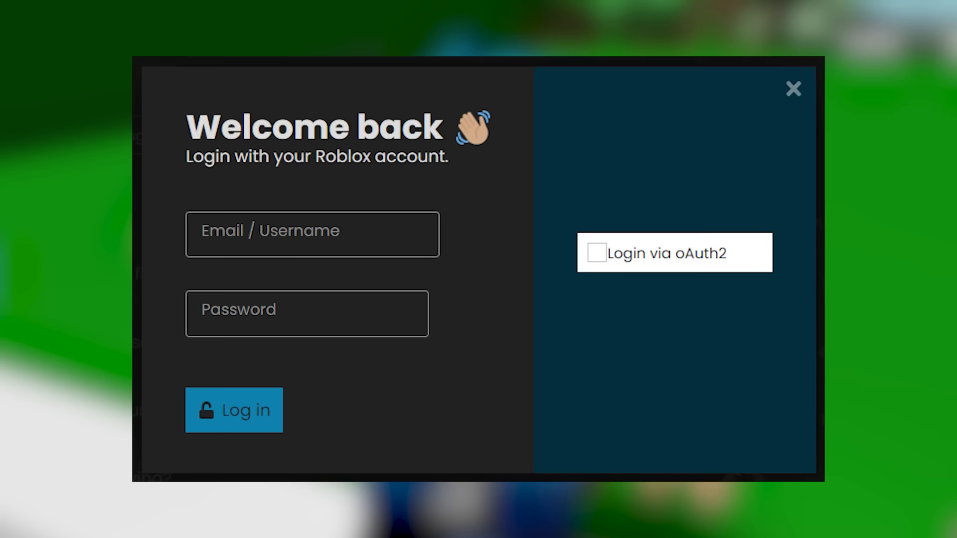
Open Chrome DevTools on the Roblox page to view its stored site data.
click(793, 89)
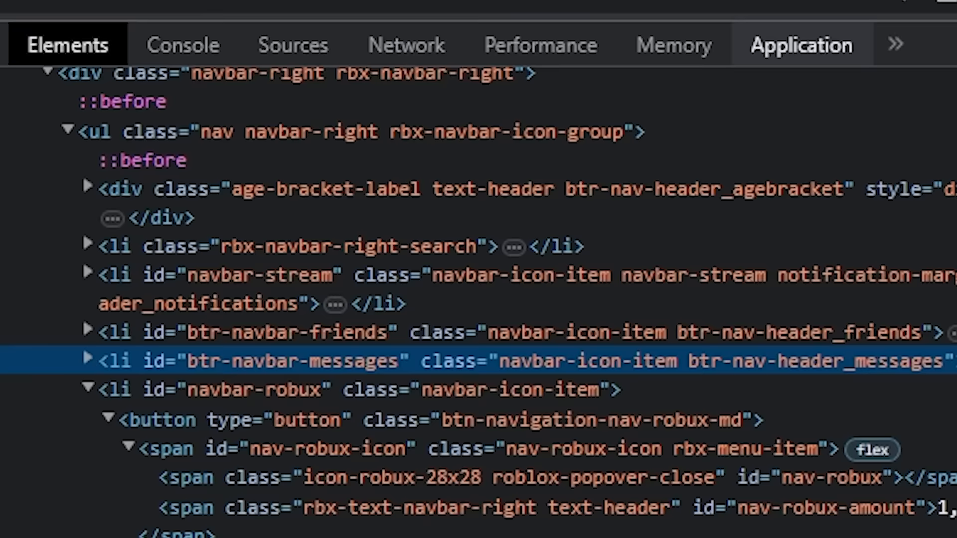
Switch to the Application panel and list the site's cookies.
click(802, 44)
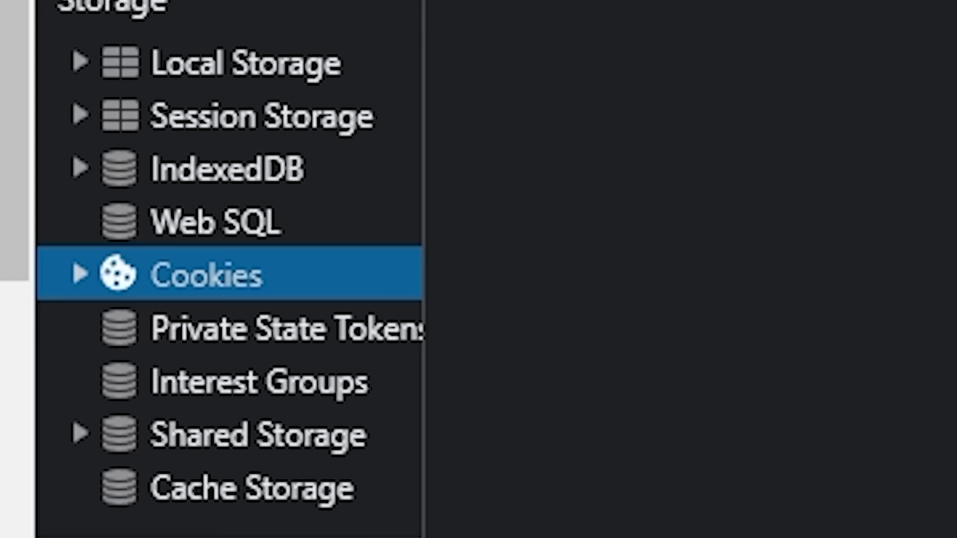
click(79, 274)
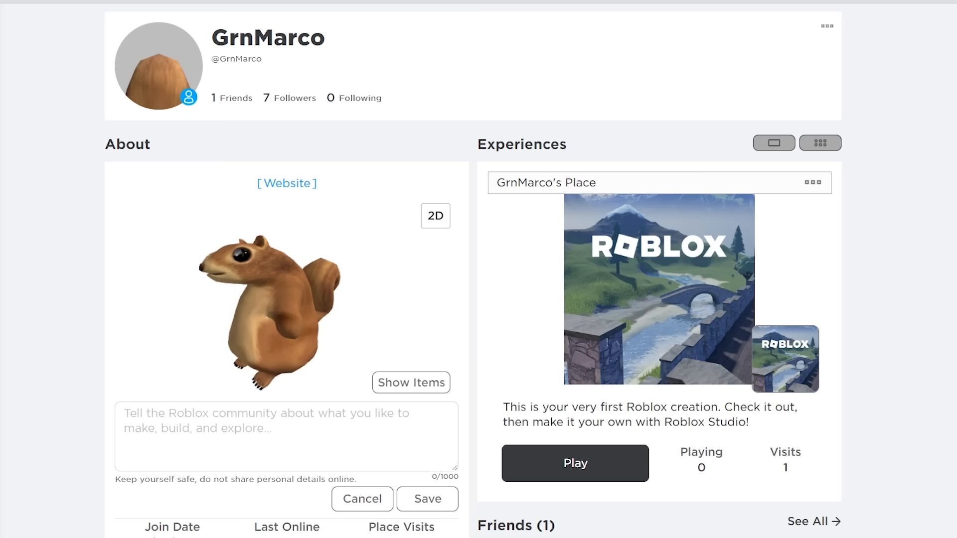
Enter 'get' while moving to the Roblox account's profile.
text(get)
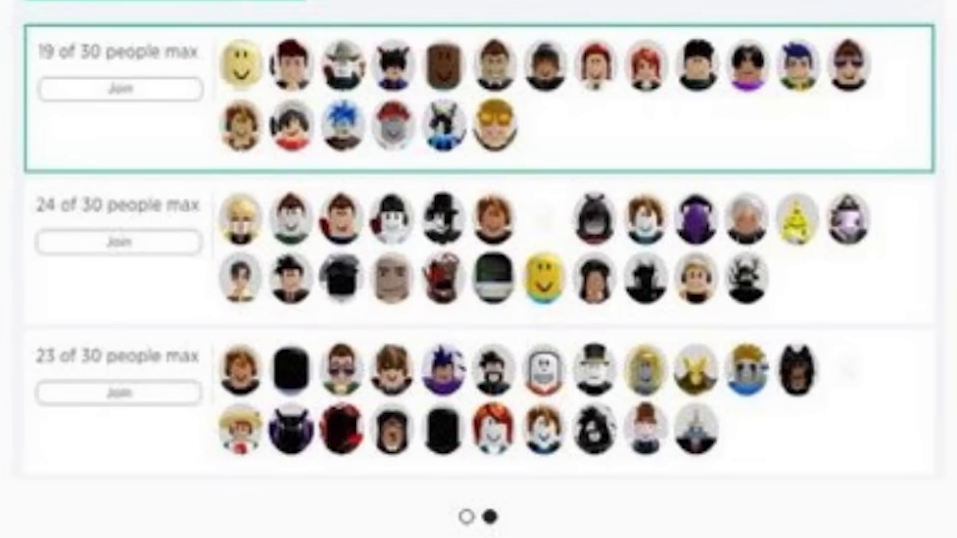
Leave the game's server list and return to the account's profile page.
click(119, 89)
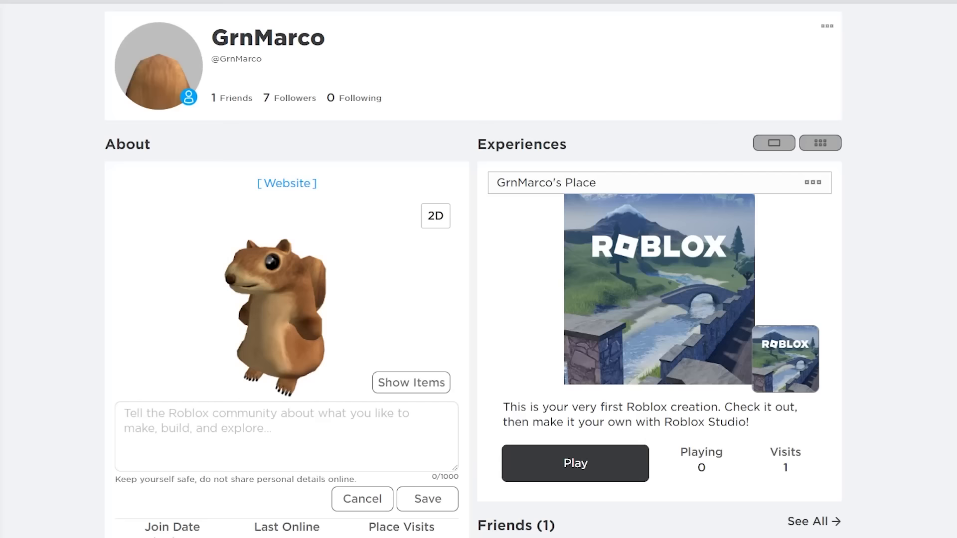
Act on the friend's profile page before the 'PLEASE' title card appears.
click(574, 463)
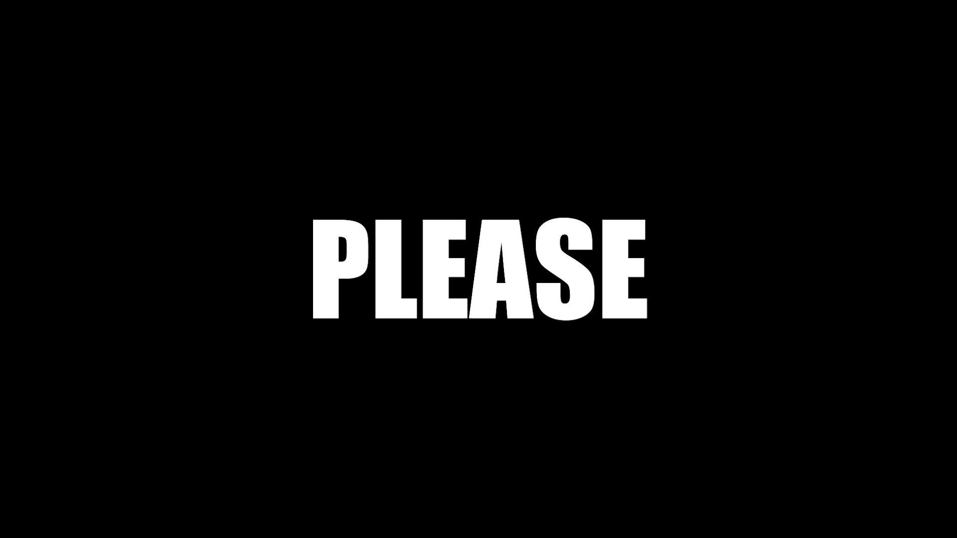